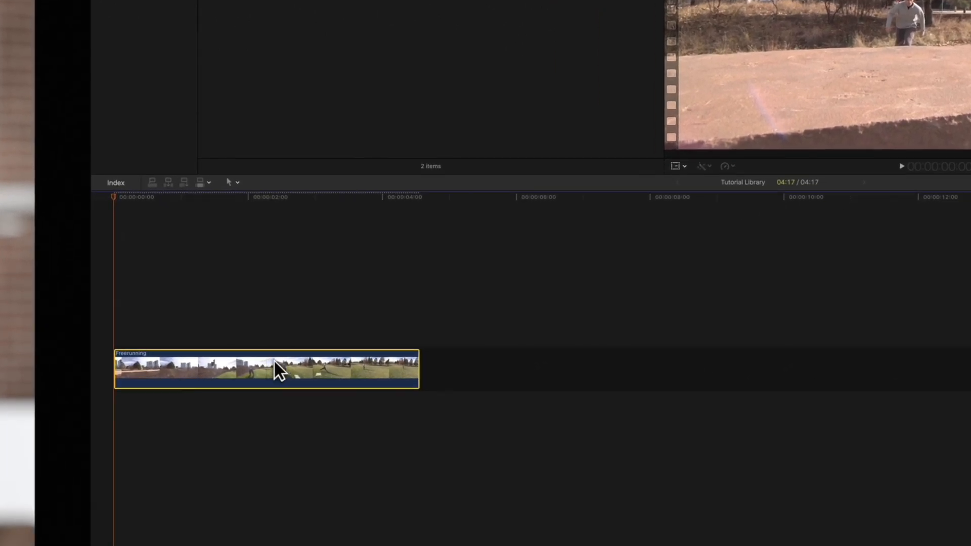
Reverse the Freerunning clip from the Retime menu
click(725, 166)
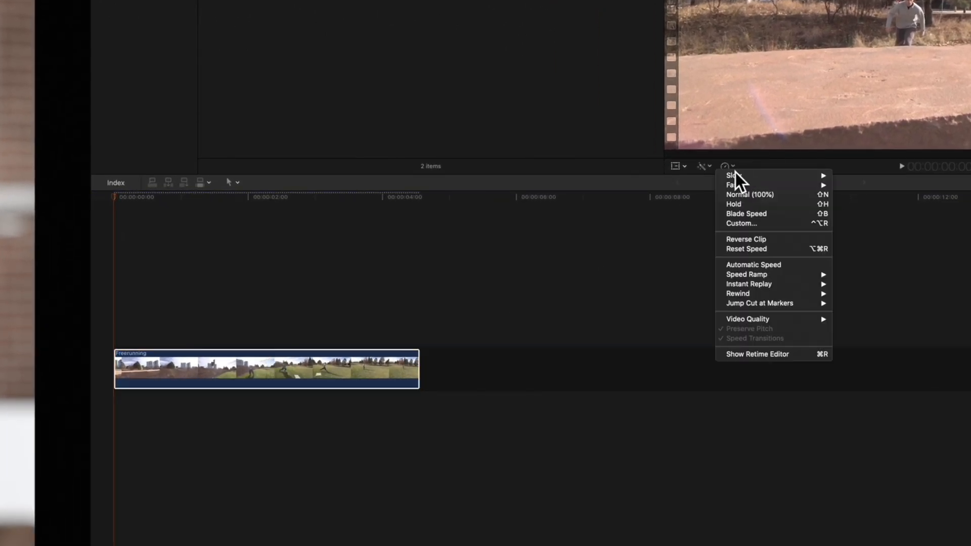
mouse_move(749, 194)
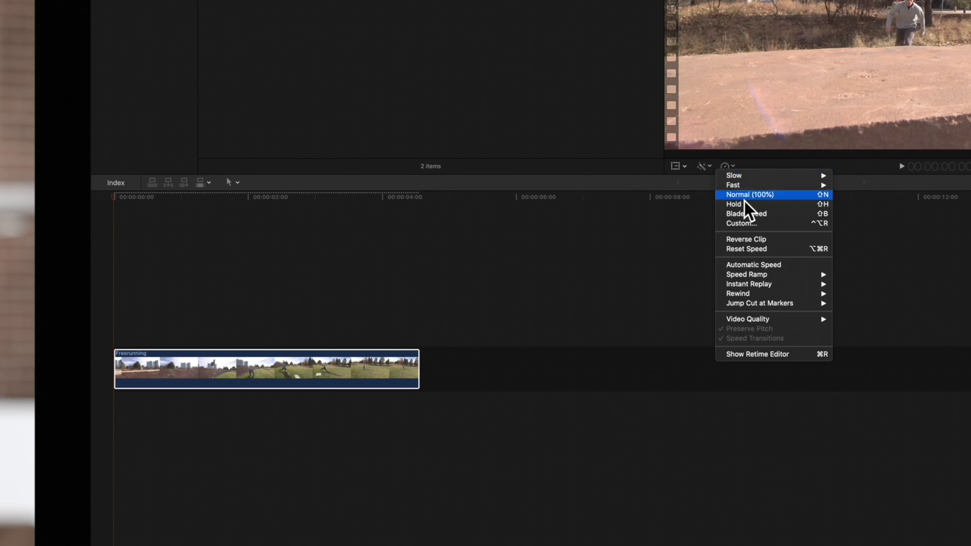
click(746, 240)
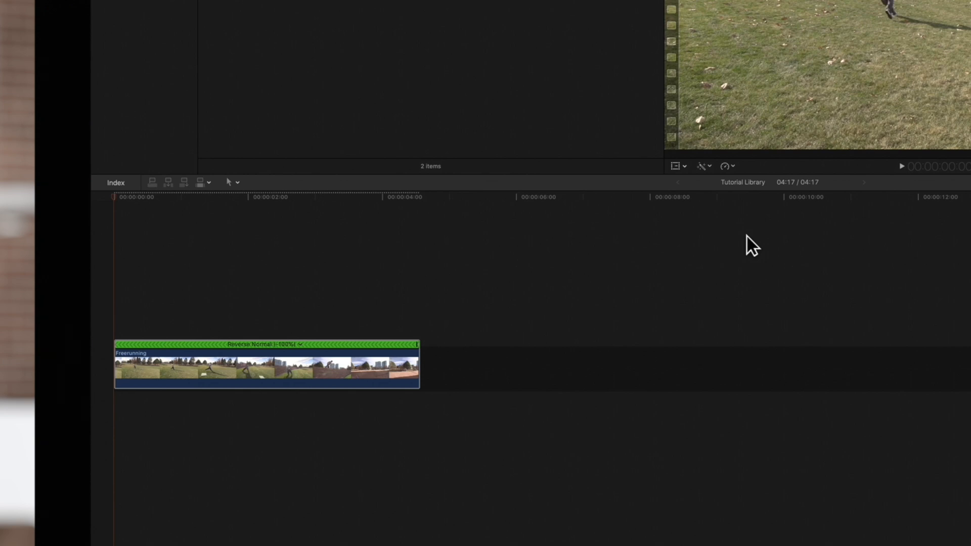
mouse_move(426, 354)
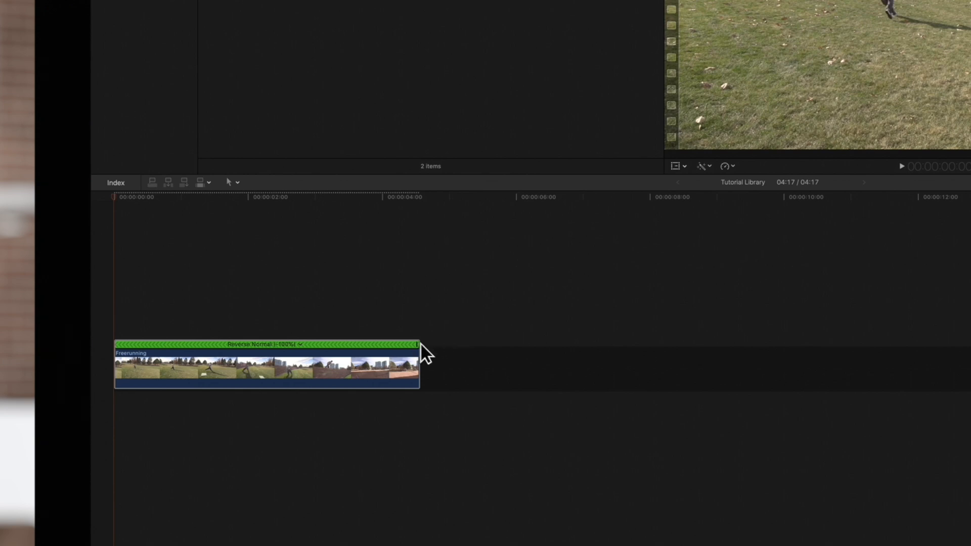
Drag the retime handle to set the reversed clip to Reverse Slow (-82%)
drag(418, 344, 441, 345)
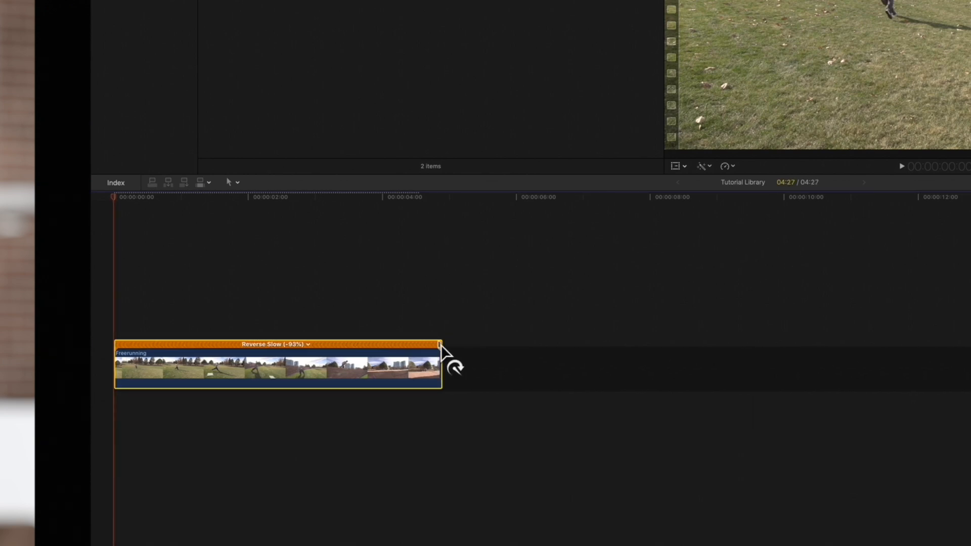
drag(440, 344, 486, 344)
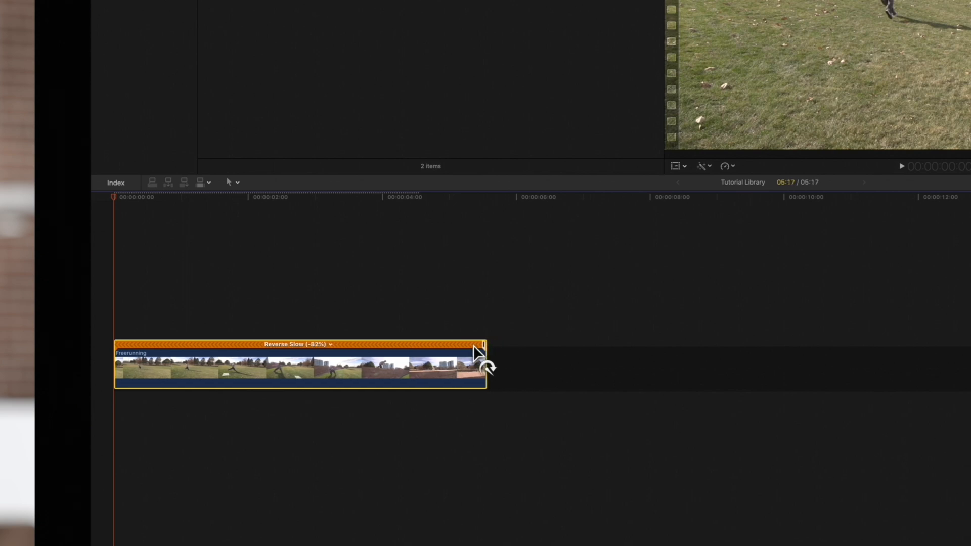
drag(485, 345, 339, 345)
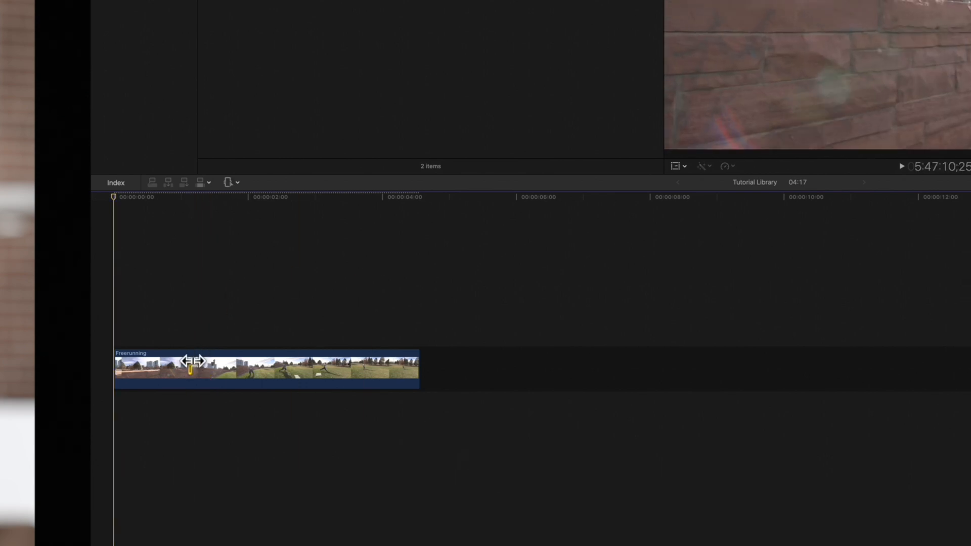
Select a one-second range in the Freerunning clip and open the Retime menu
click(234, 369)
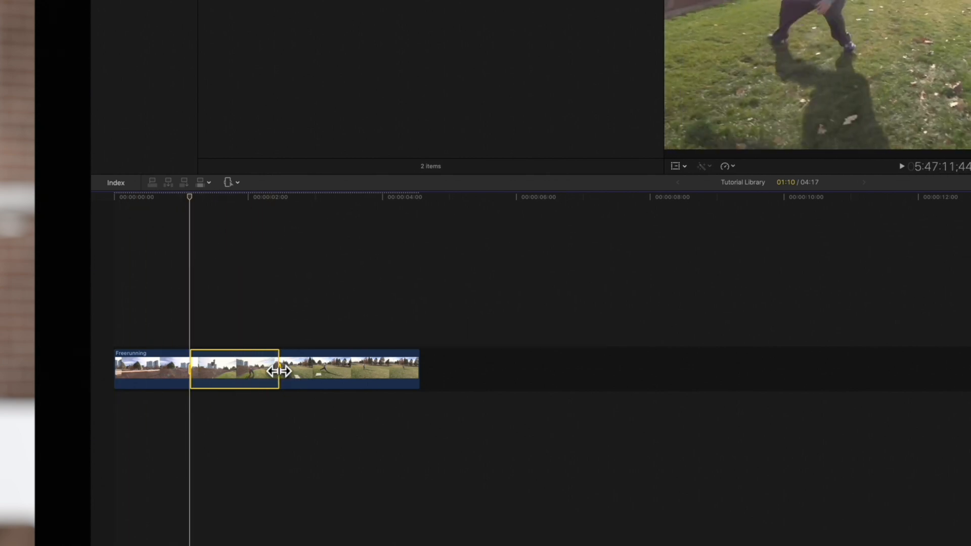
drag(280, 372, 256, 371)
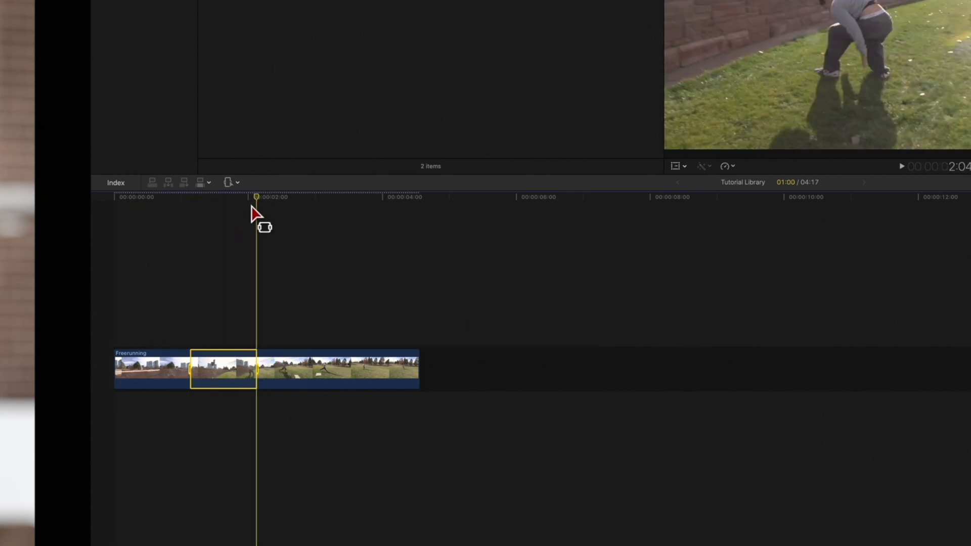
mouse_move(737, 198)
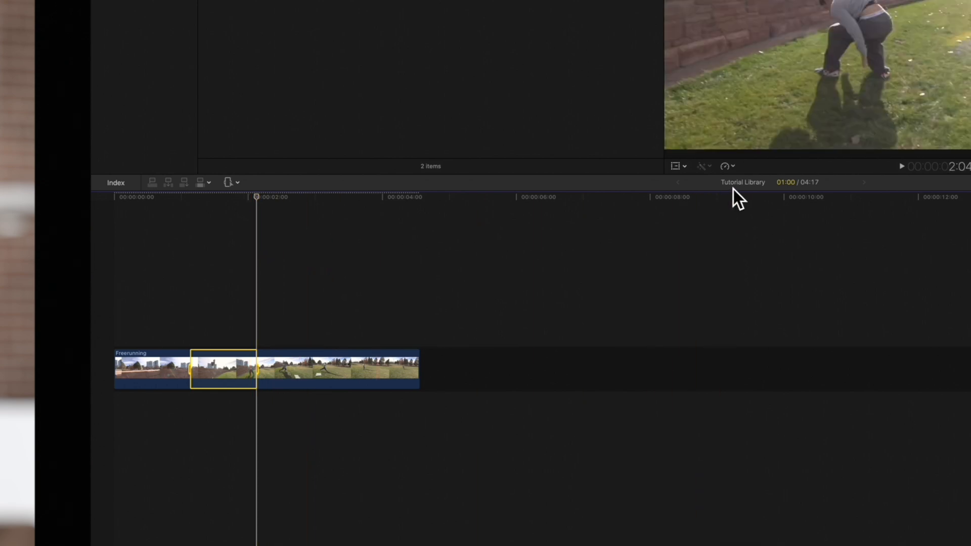
click(727, 166)
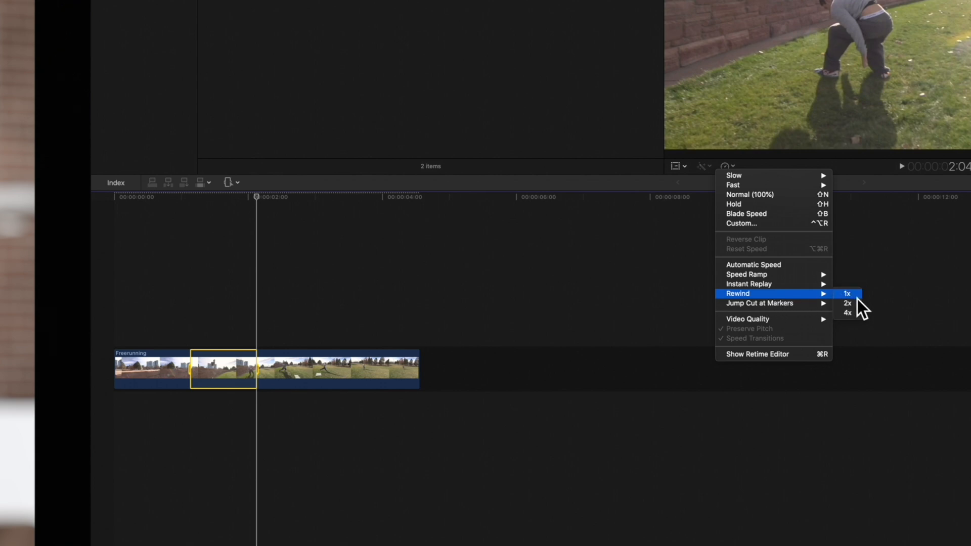
Apply Rewind 2x to the marked range, lengthening the clip to 6:02
click(846, 303)
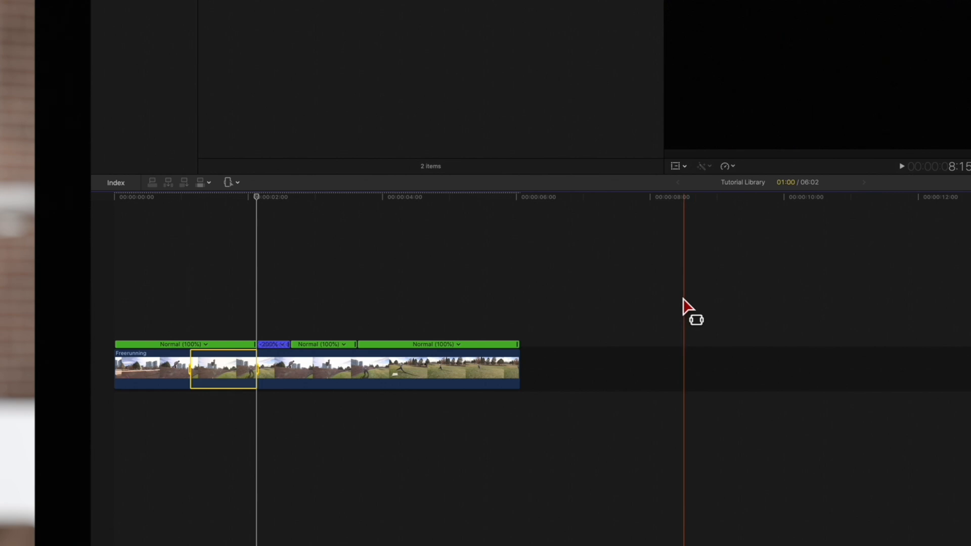
click(272, 365)
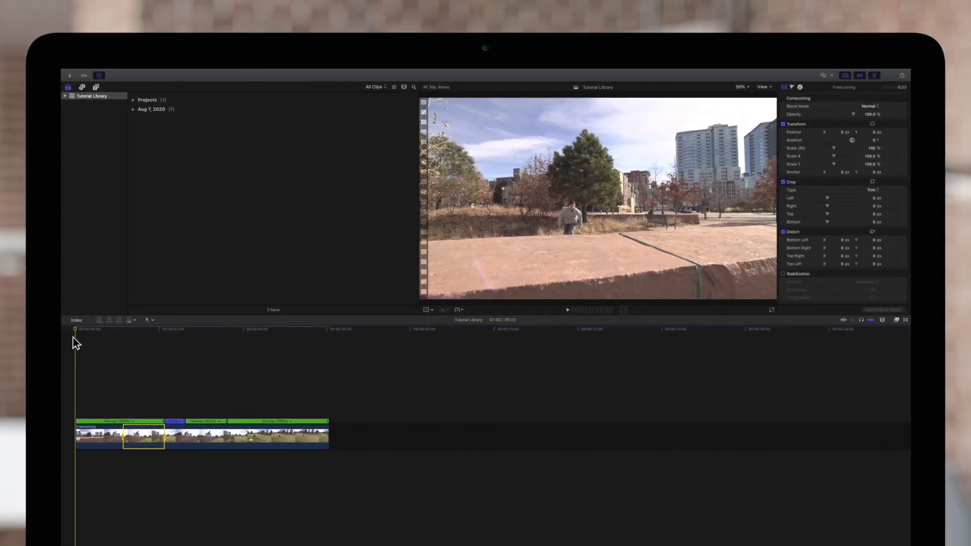
Play and stop the timeline to preview the rewind
key(space)
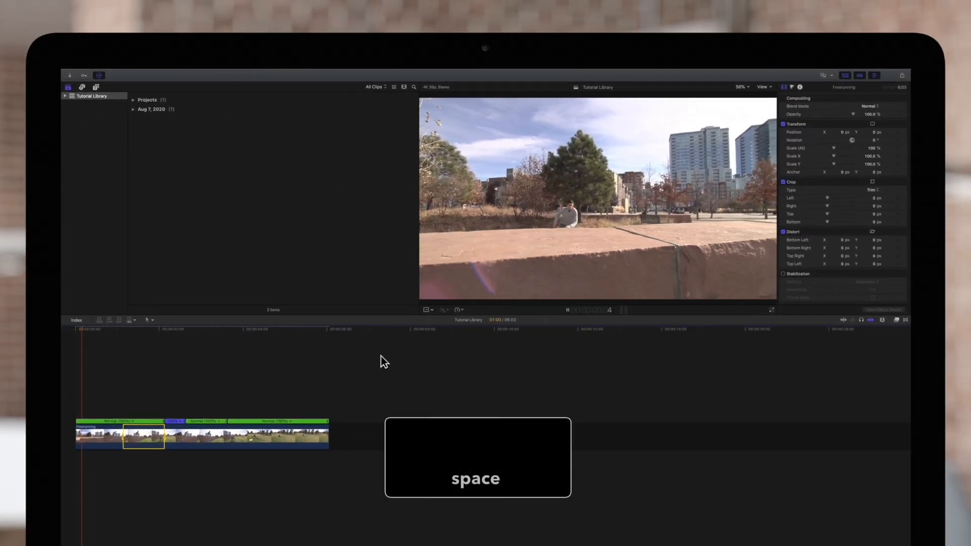
key(space)
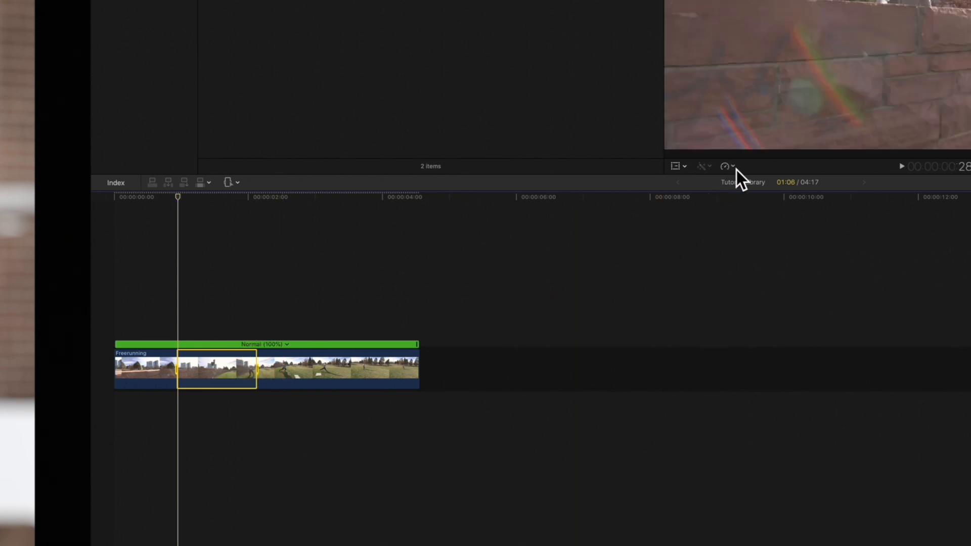
Apply Instant Replay at 50% to the marked range
click(726, 166)
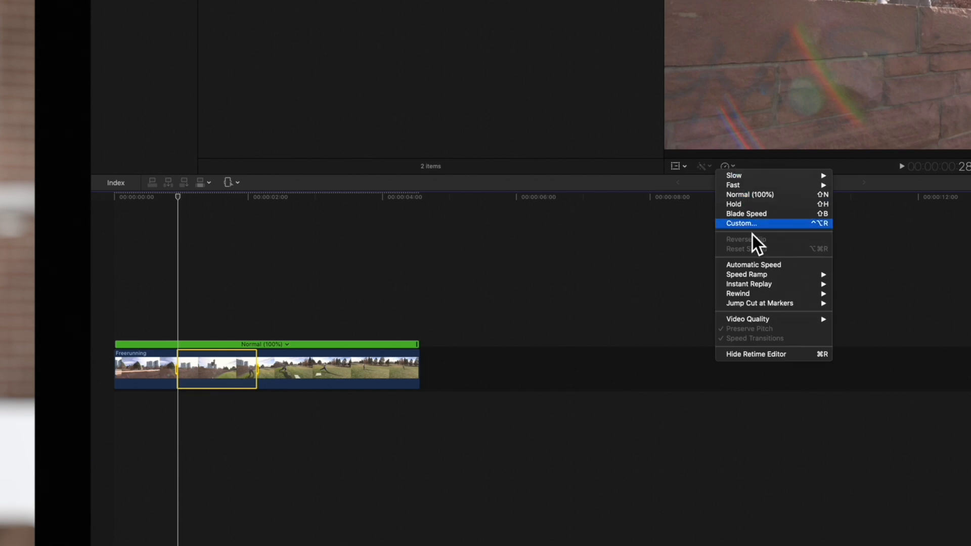
mouse_move(747, 284)
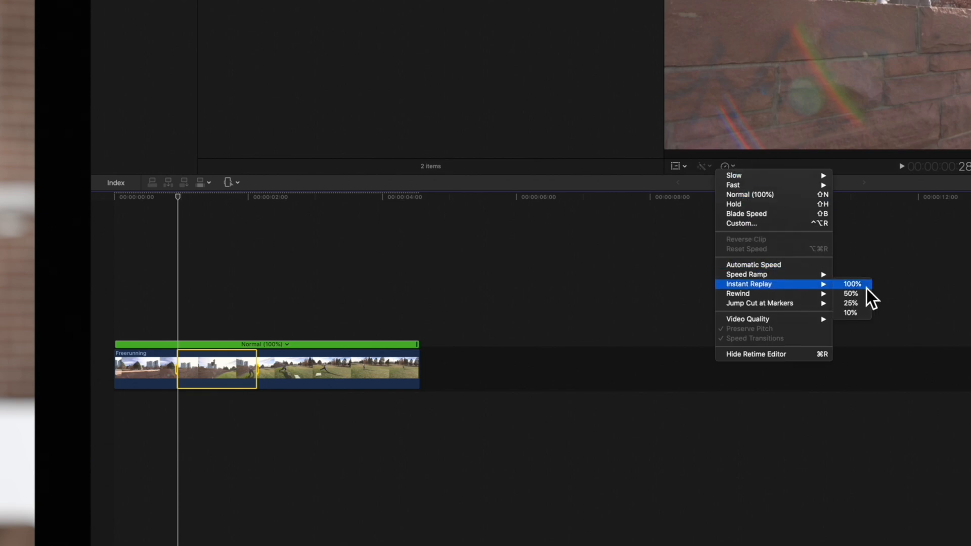
mouse_move(852, 293)
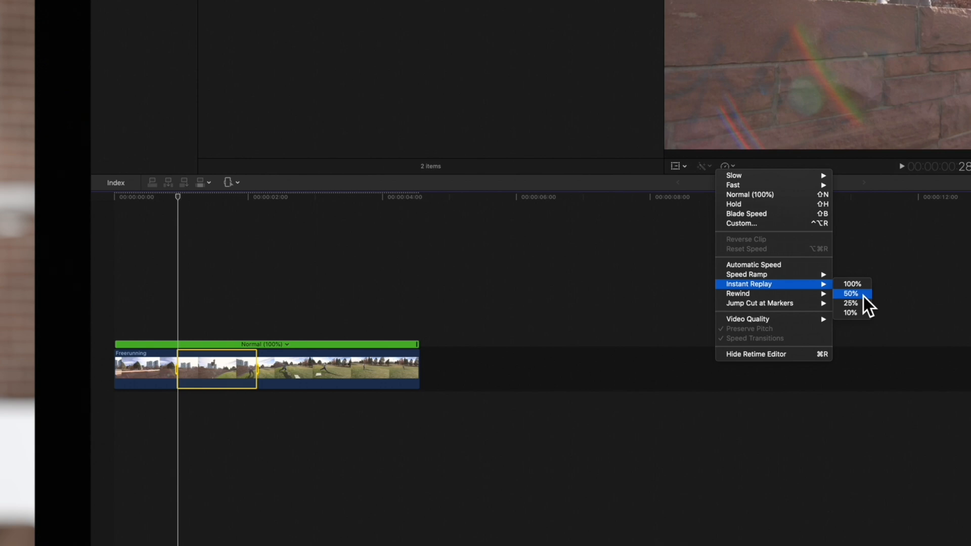
click(850, 293)
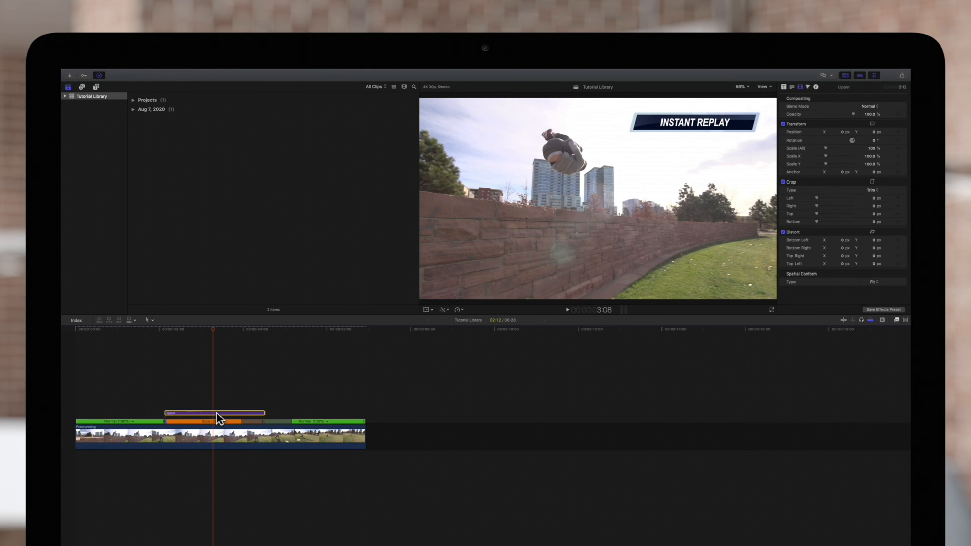
Select the INSTANT REPLAY title and show its Title inspector settings
key(delete)
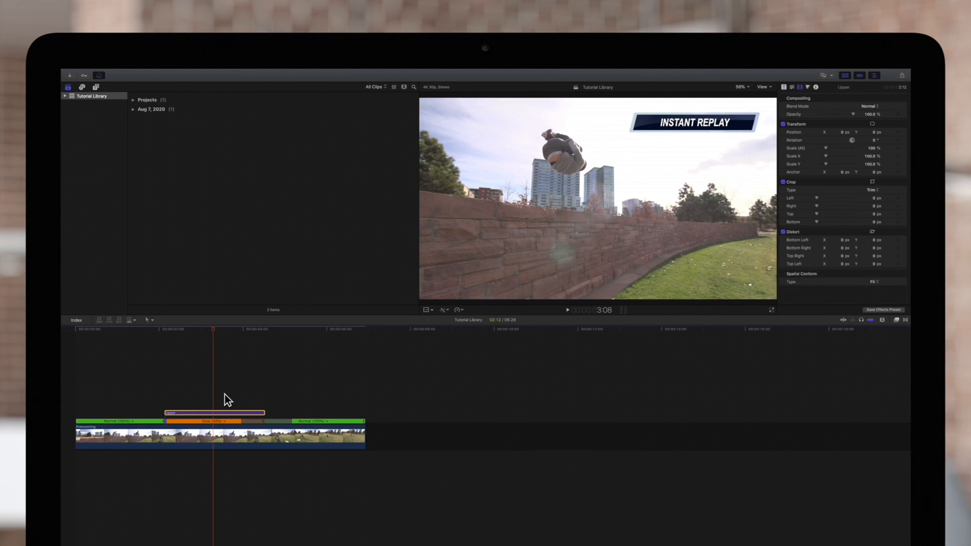
click(784, 86)
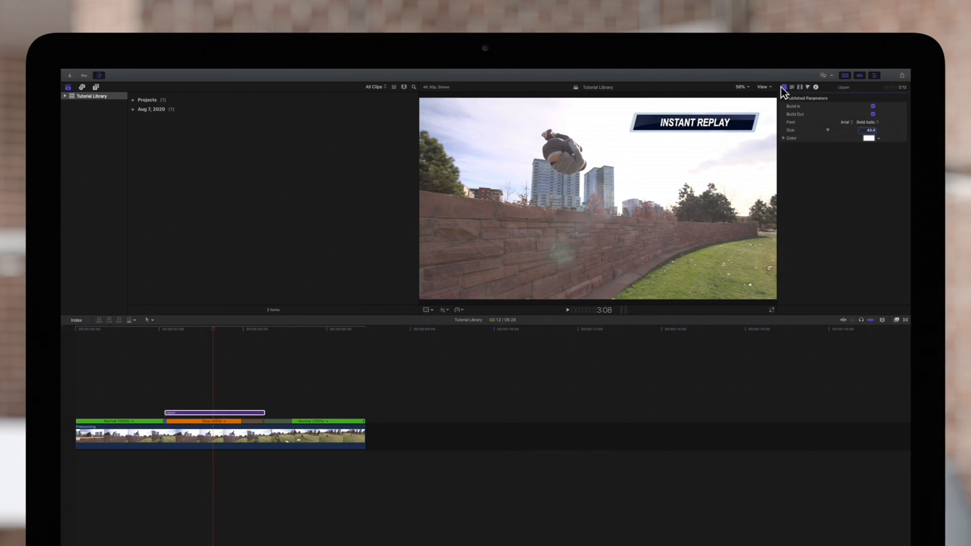
click(868, 138)
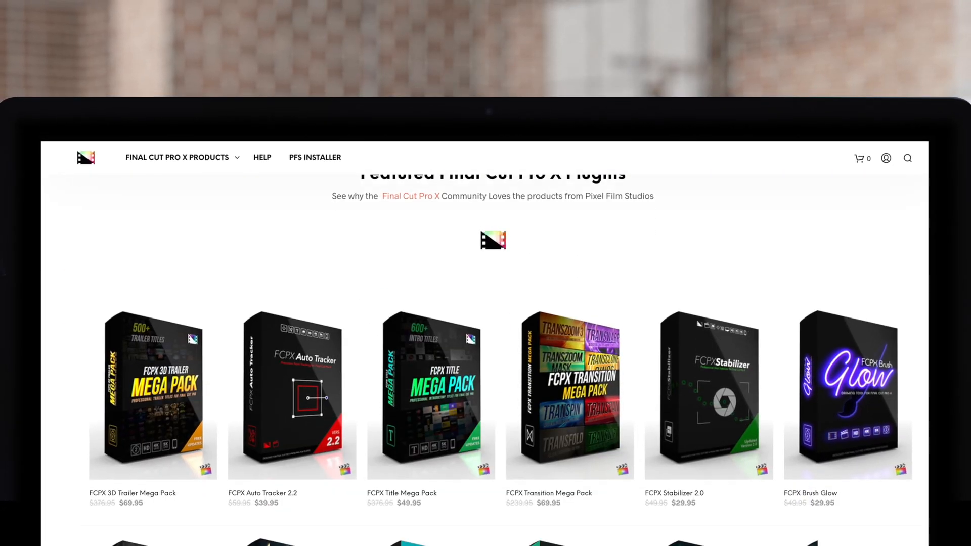
Scroll down the Pixel Film Studios page to see more plugins
scroll(down, 3)
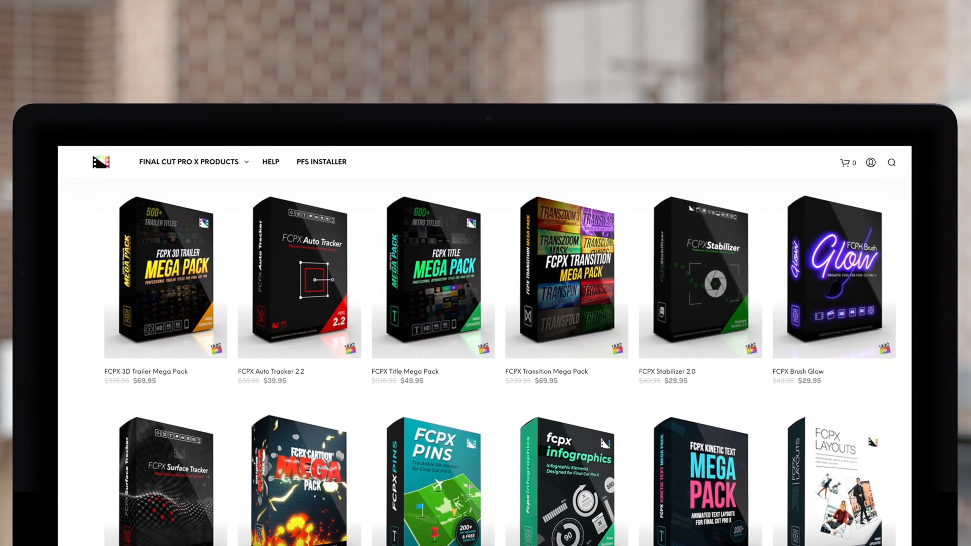
scroll(down, 3)
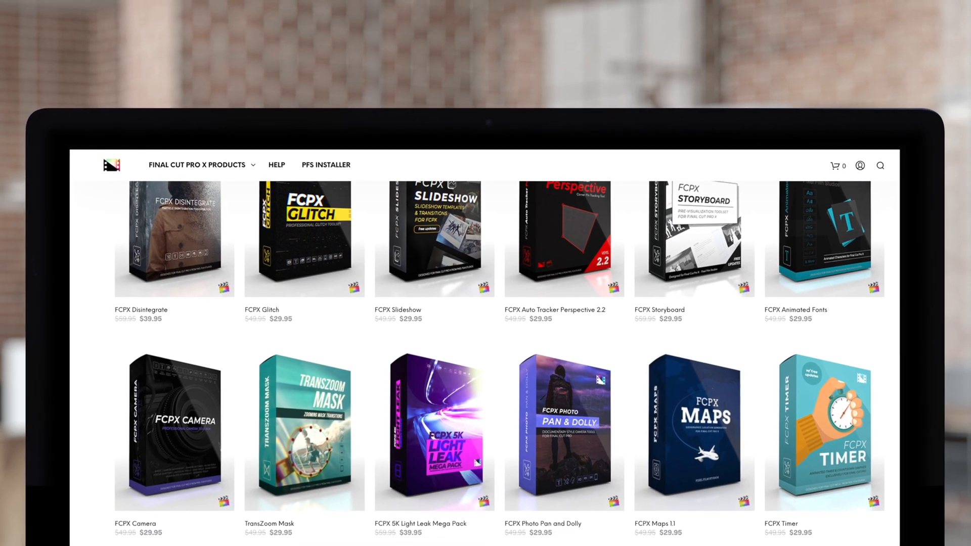